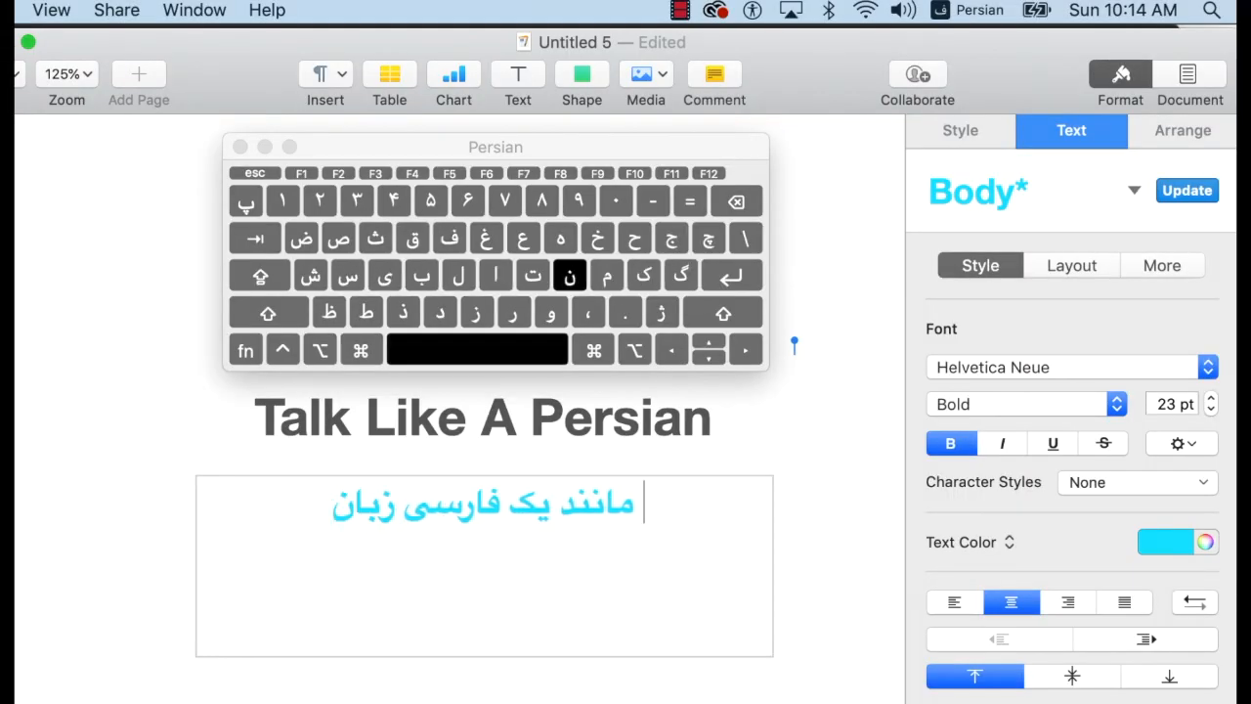
- Add the words صحبت کنیم to the Persian sentence under the title
type("صحبت کنیم")
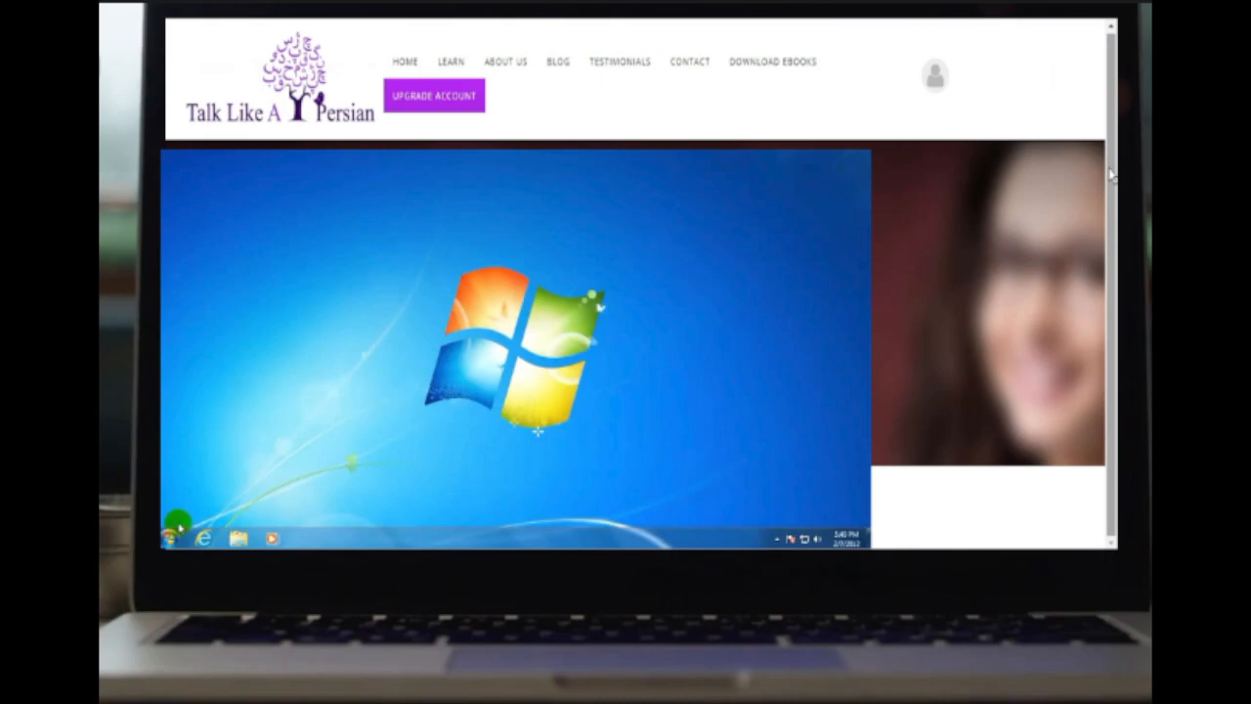
- Reach the Control Panel from the Start menu toward Region and Language
left_click(172, 537)
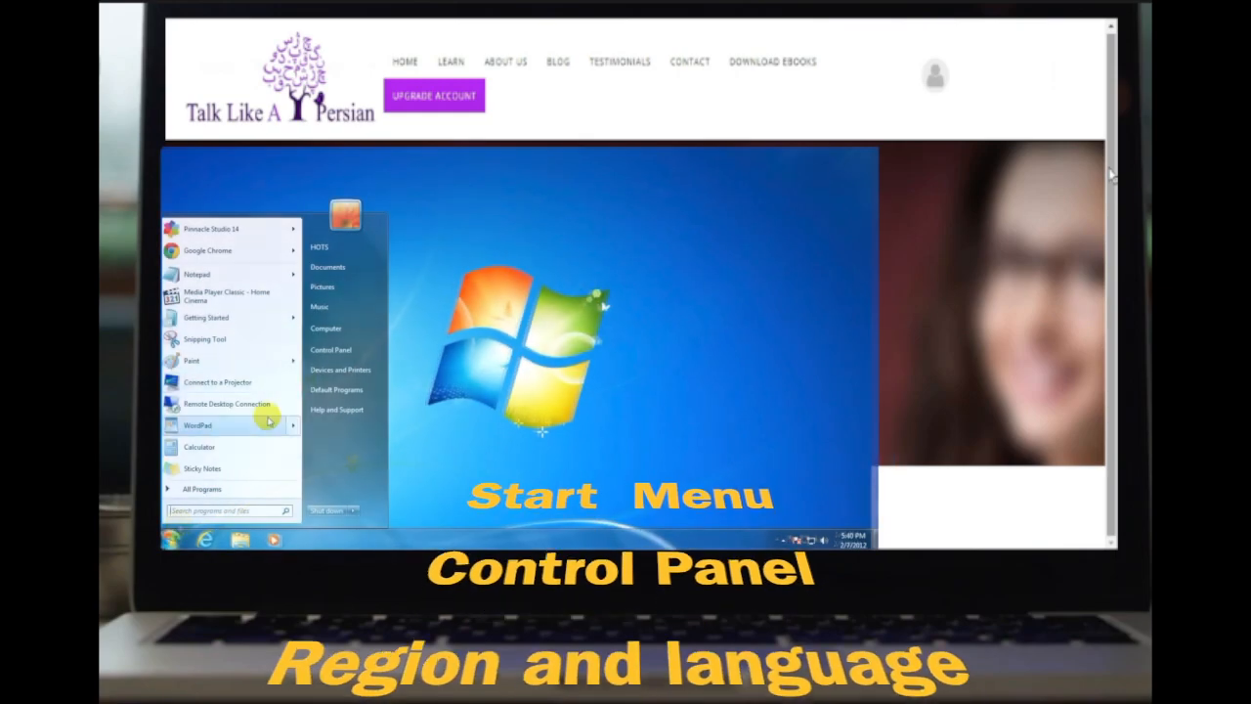
left_click(331, 348)
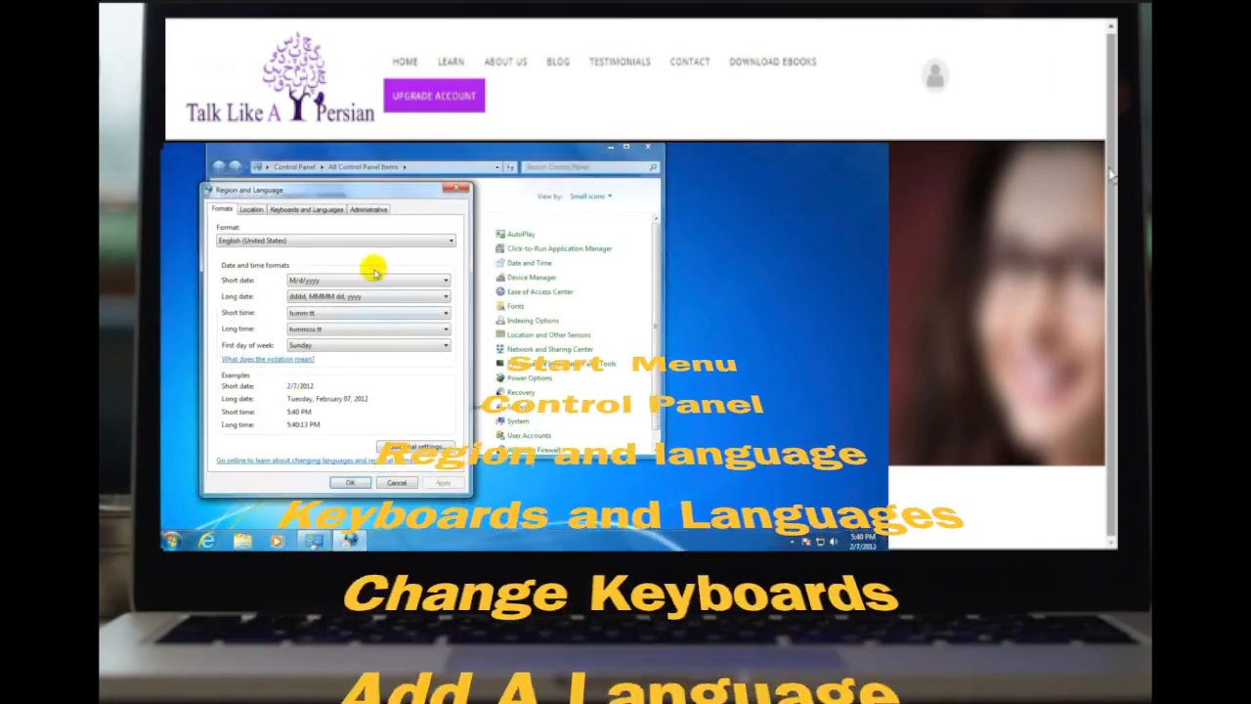
- Reach the Add Input Language list via Keyboards and Languages and Change keyboards
left_click(305, 208)
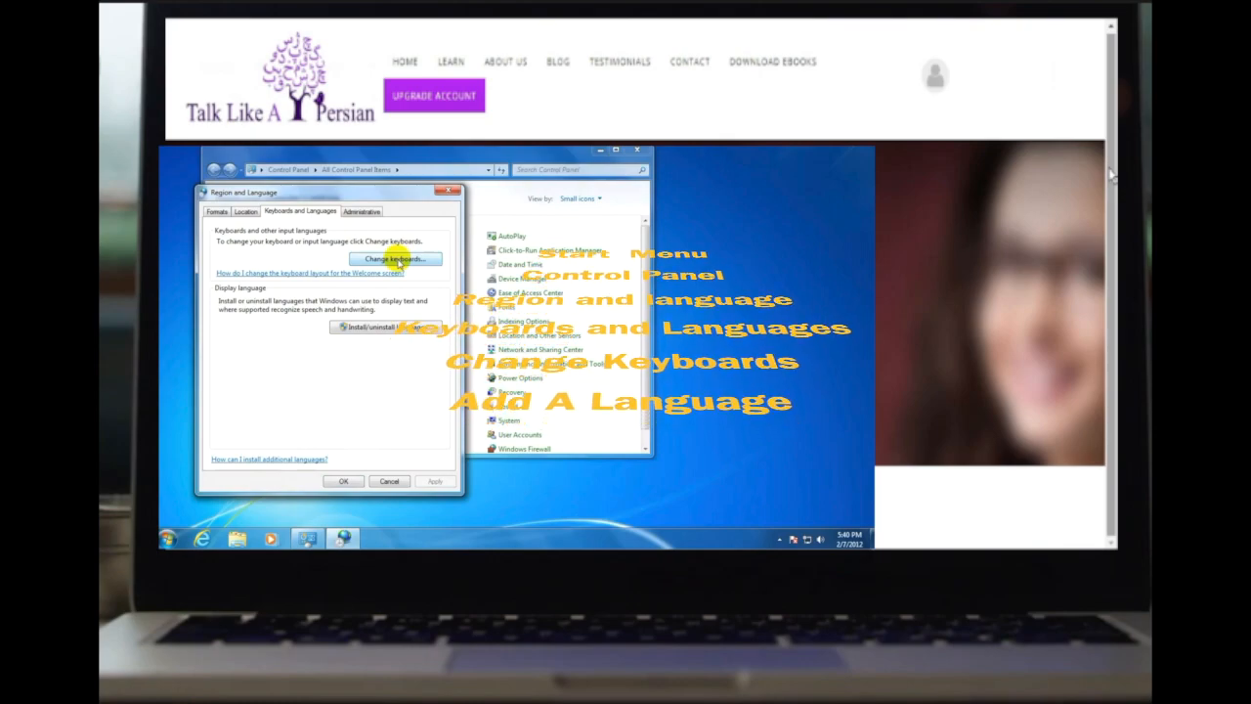
left_click(393, 258)
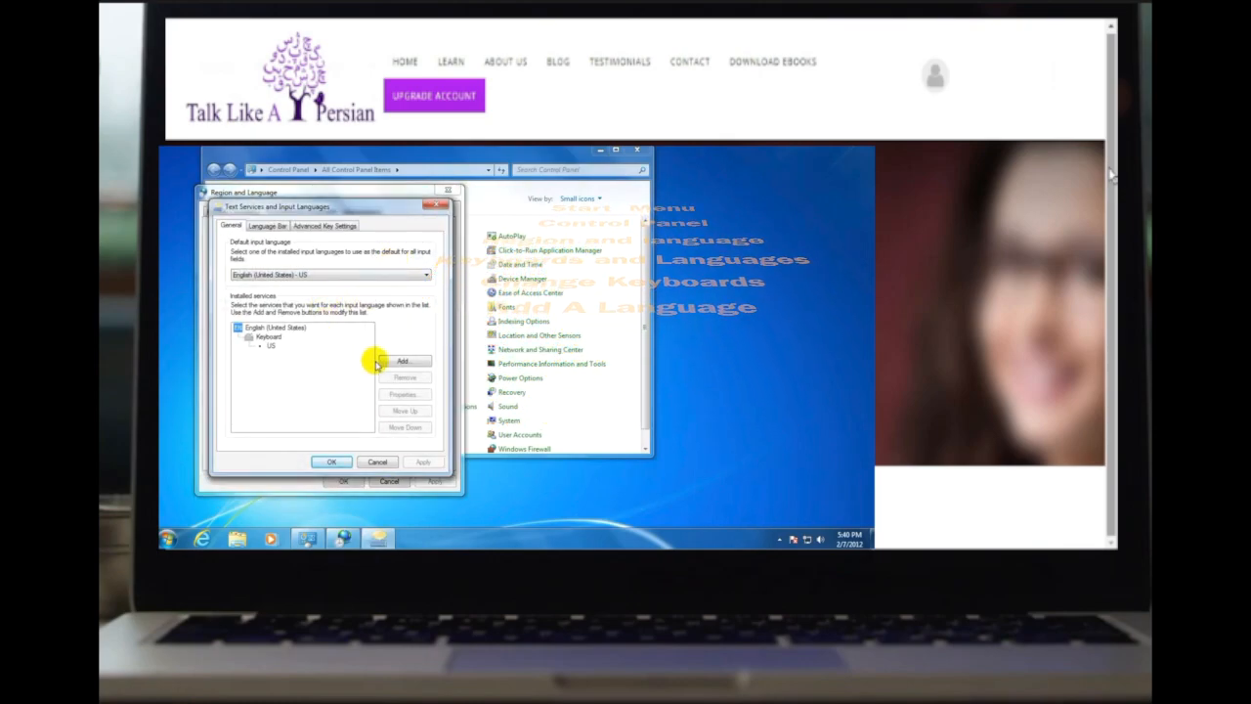
left_click(403, 360)
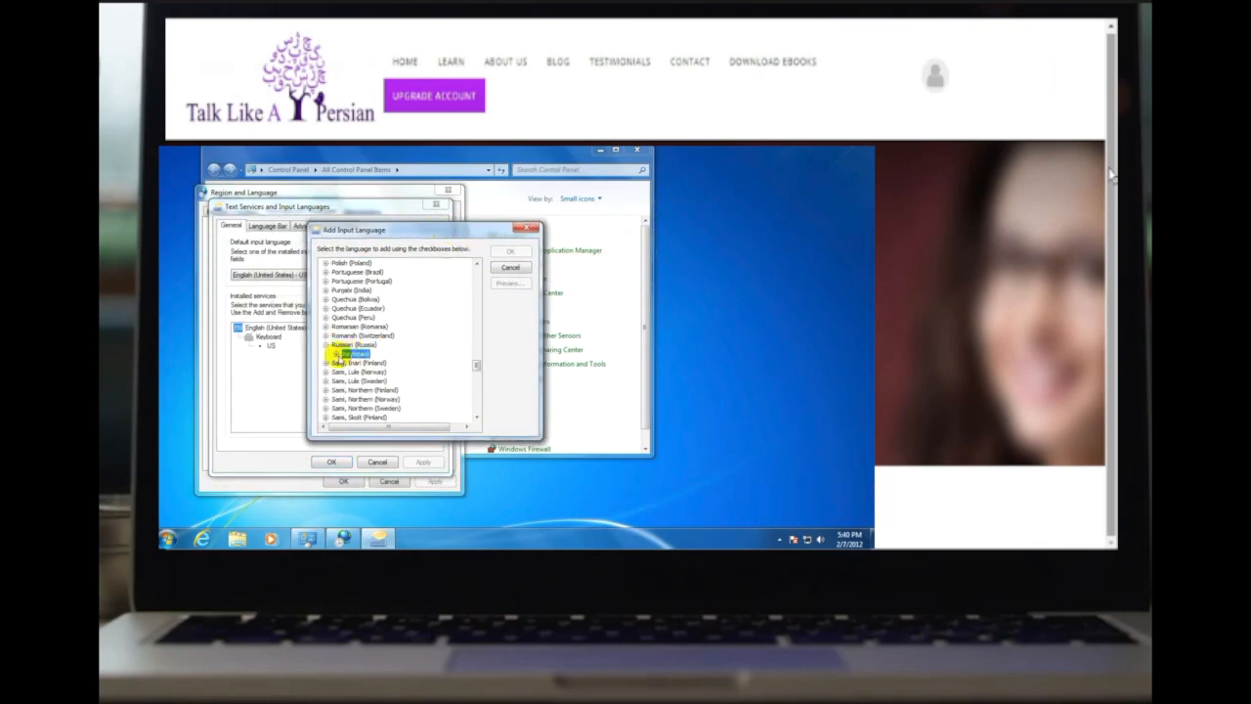
left_click(329, 351)
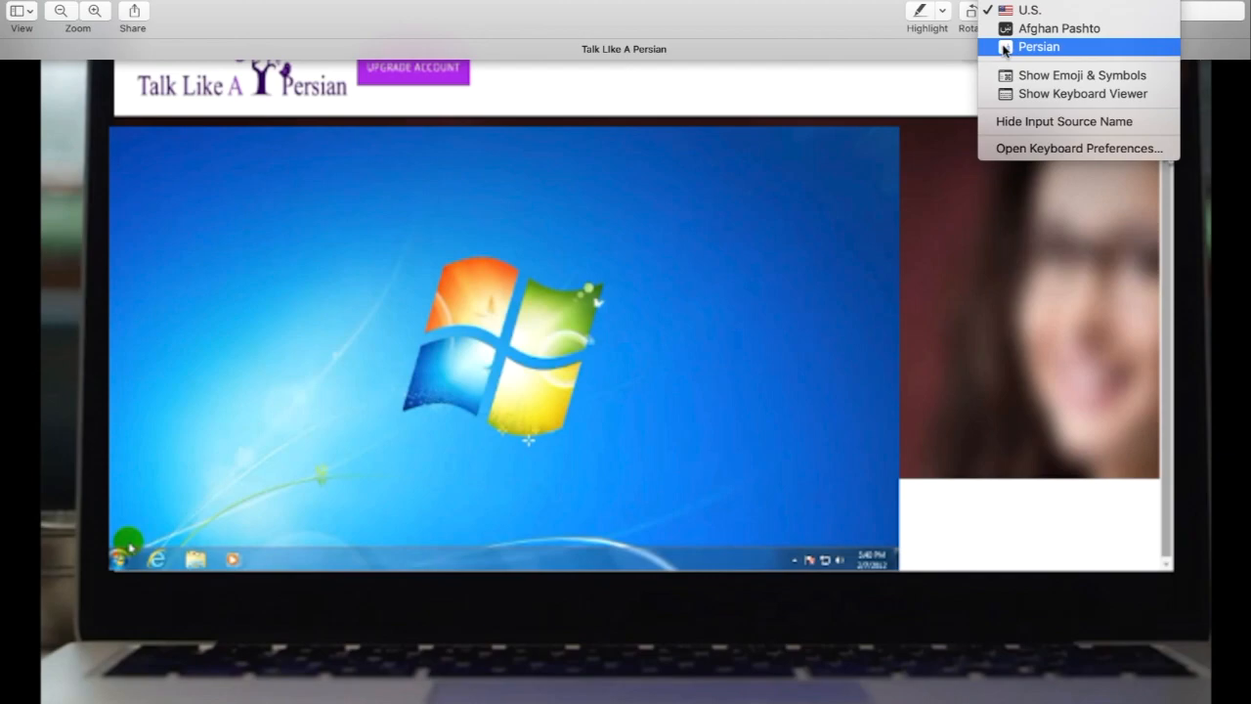
- Select Persian in the Mac input menu and show its Keyboard Viewer
left_click(1038, 47)
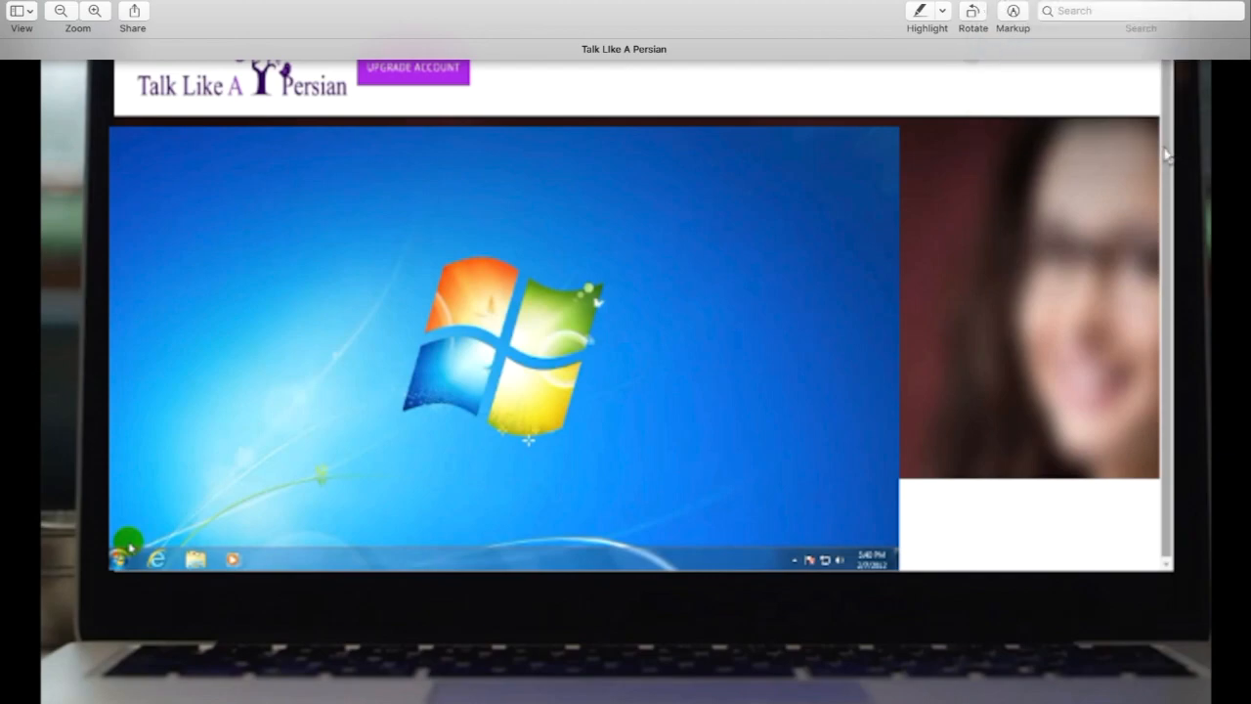
left_click(989, 11)
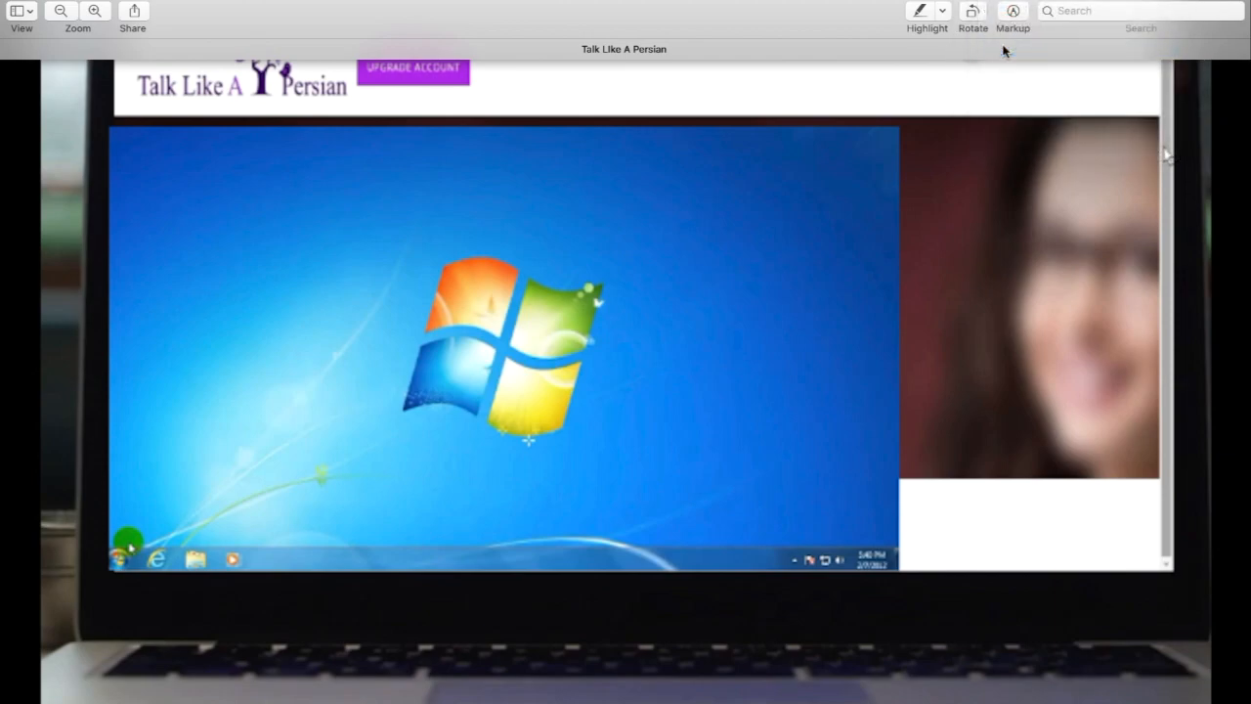
left_click(989, 10)
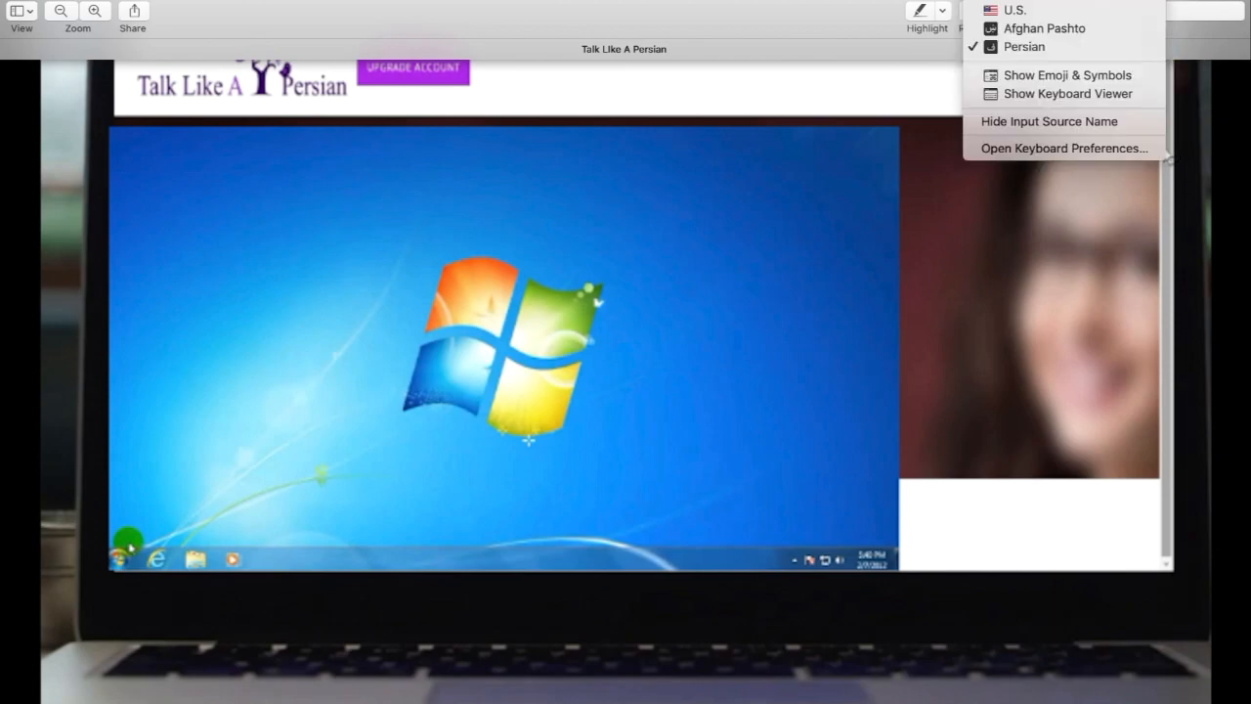
left_click(1068, 94)
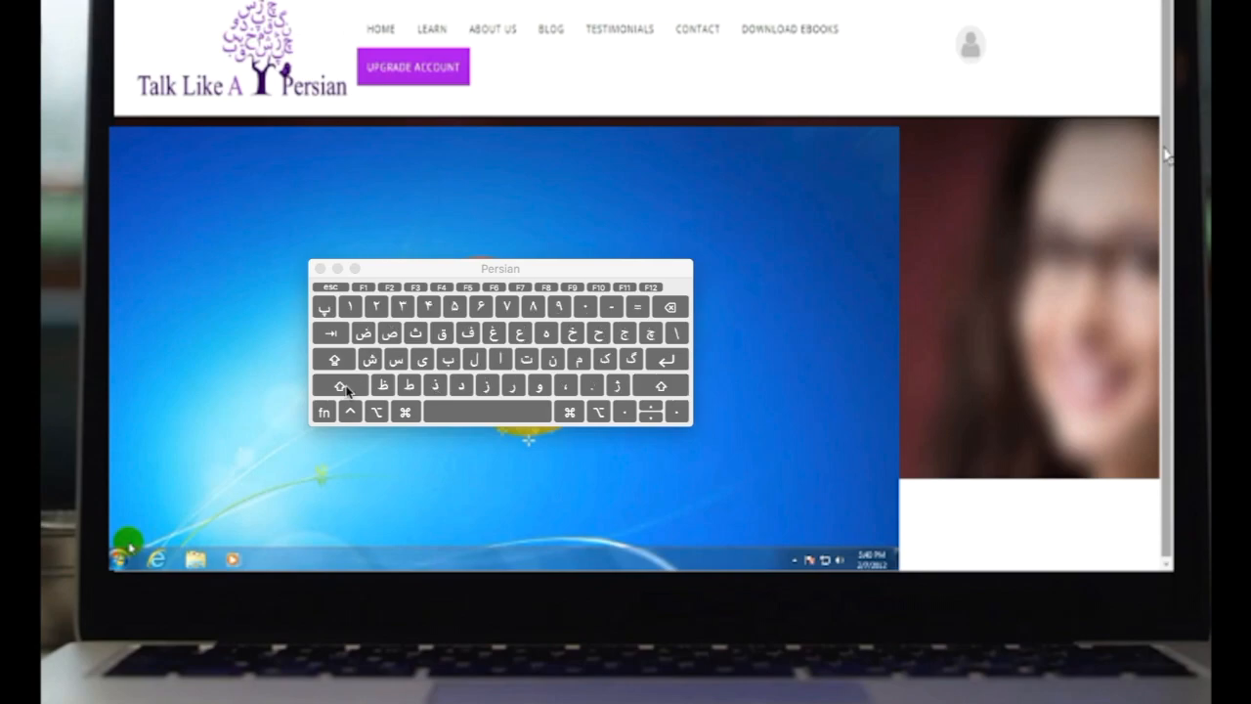
- Hold Shift in the Keyboard Viewer to reveal the shifted Persian characters, then release
left_click(340, 383)
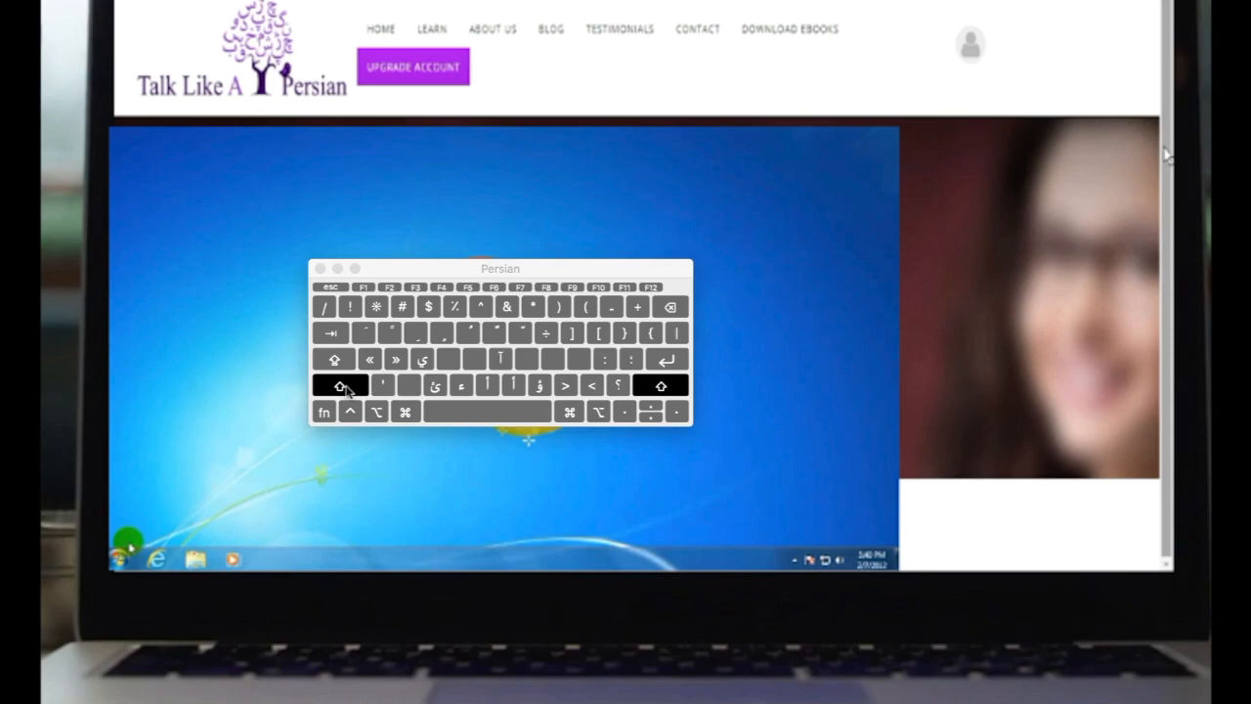
left_click(1007, 10)
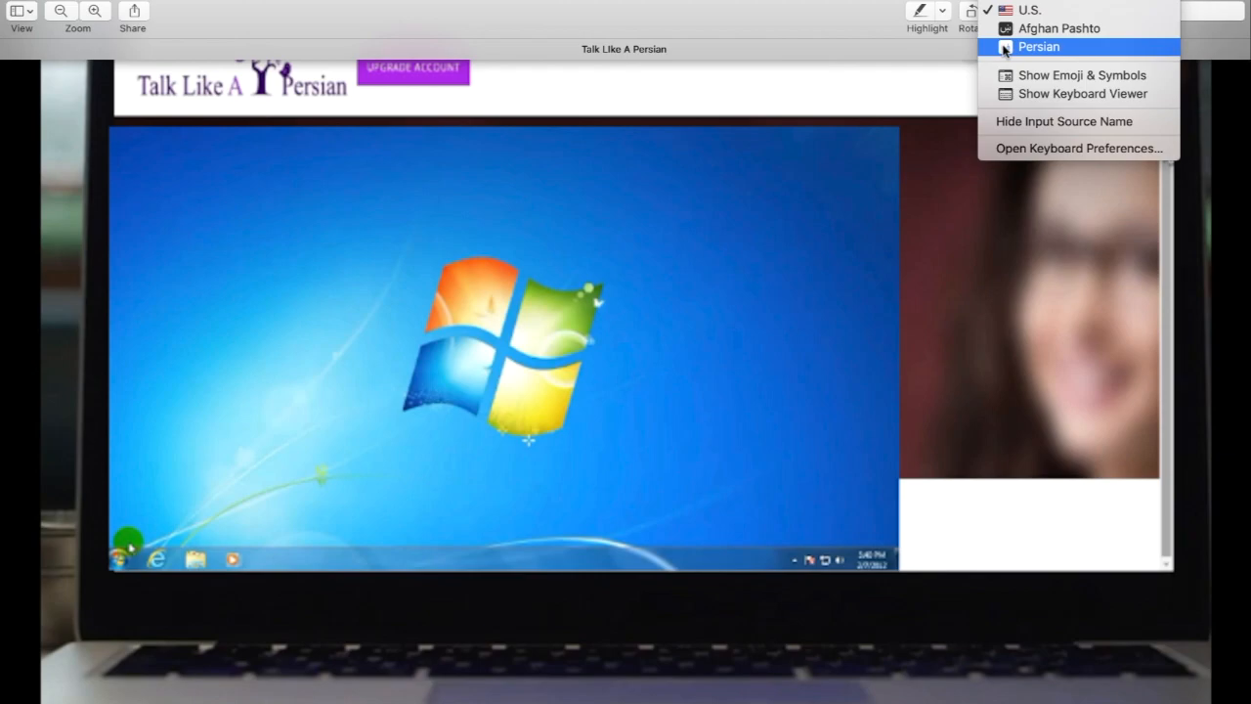
- Reselect Persian from the input menu and bring its Keyboard Viewer up beside the document
left_click(1038, 47)
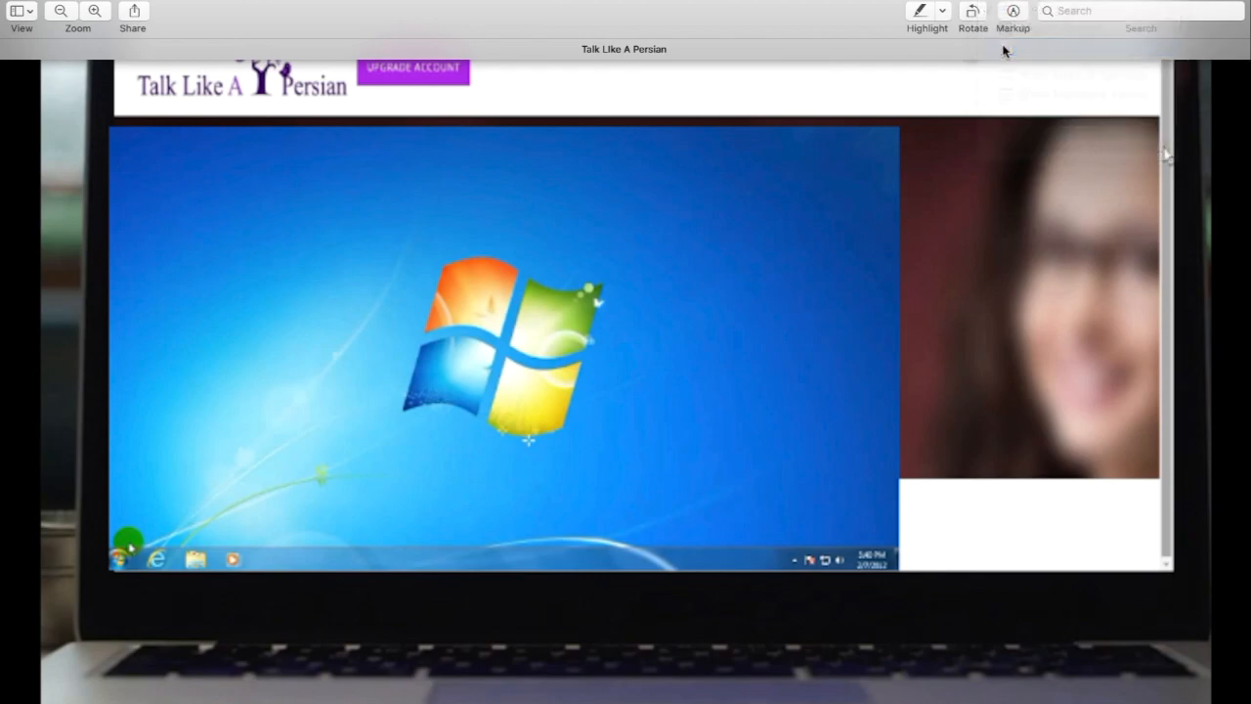
left_click(1013, 11)
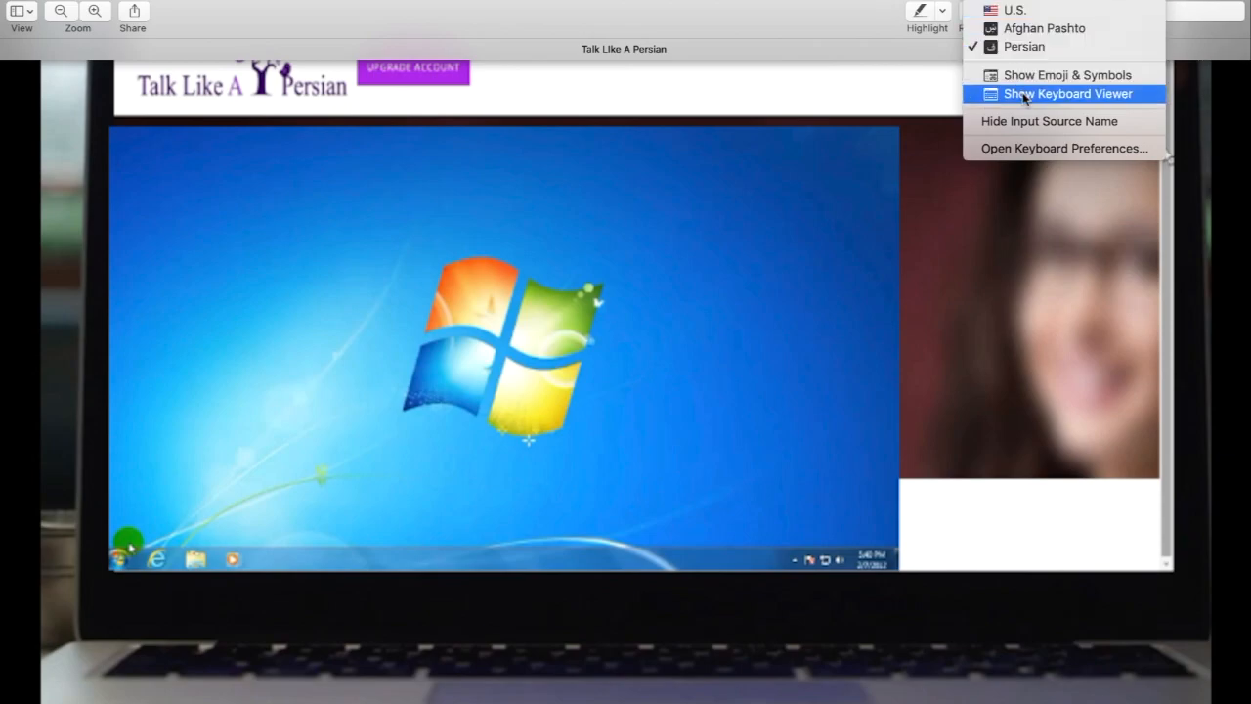
left_click(1068, 93)
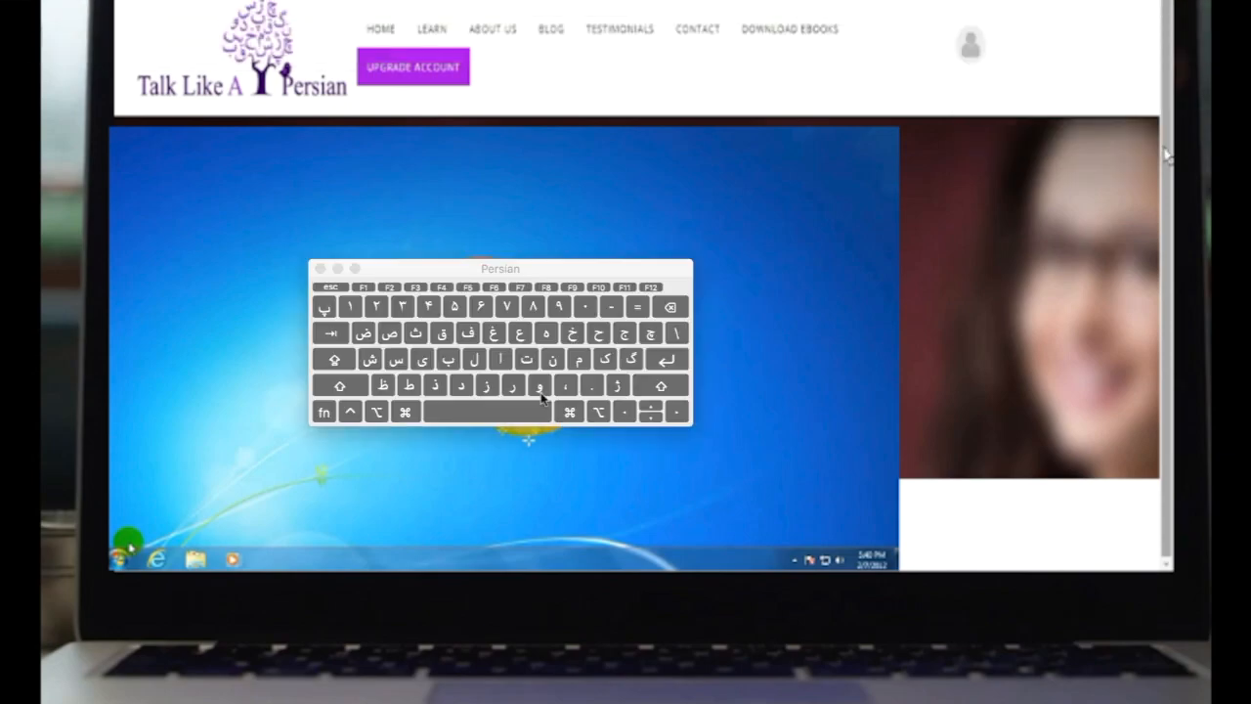
left_click(340, 383)
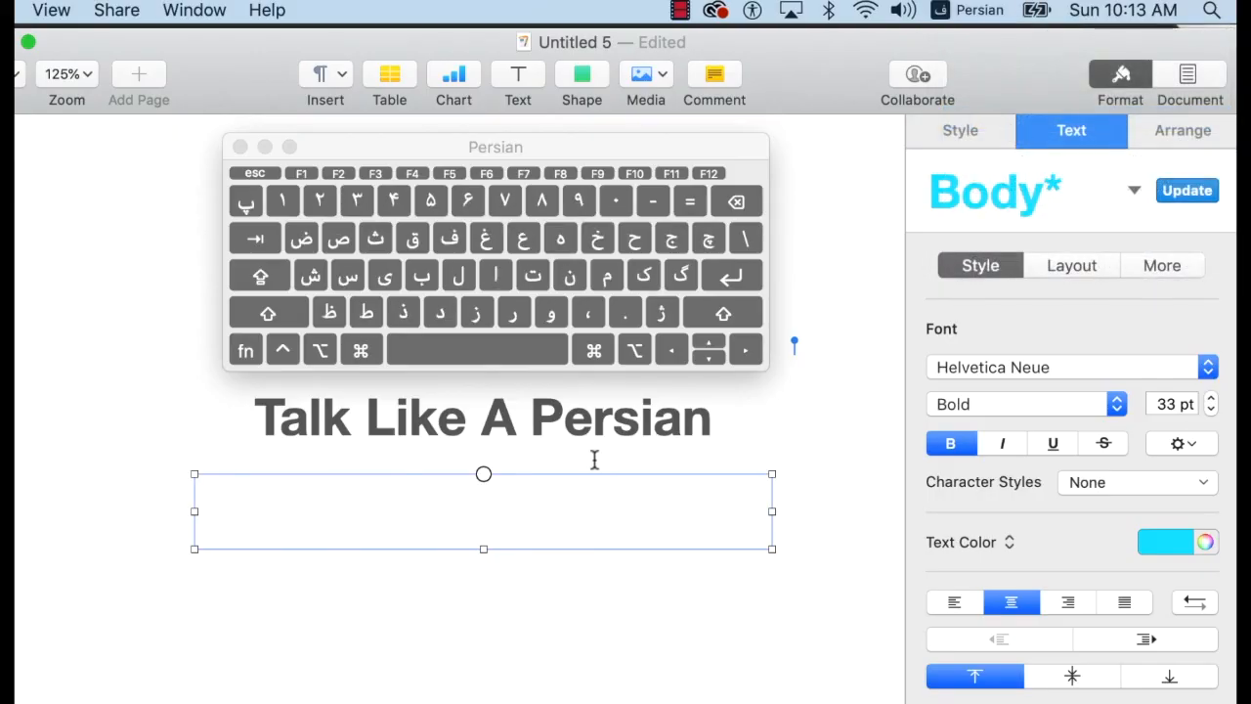
- Type مانند and صحبت کنیم to complete مانند یک فارسی زبان صحبت کنیم
type("مانند یک فارسی زبان")
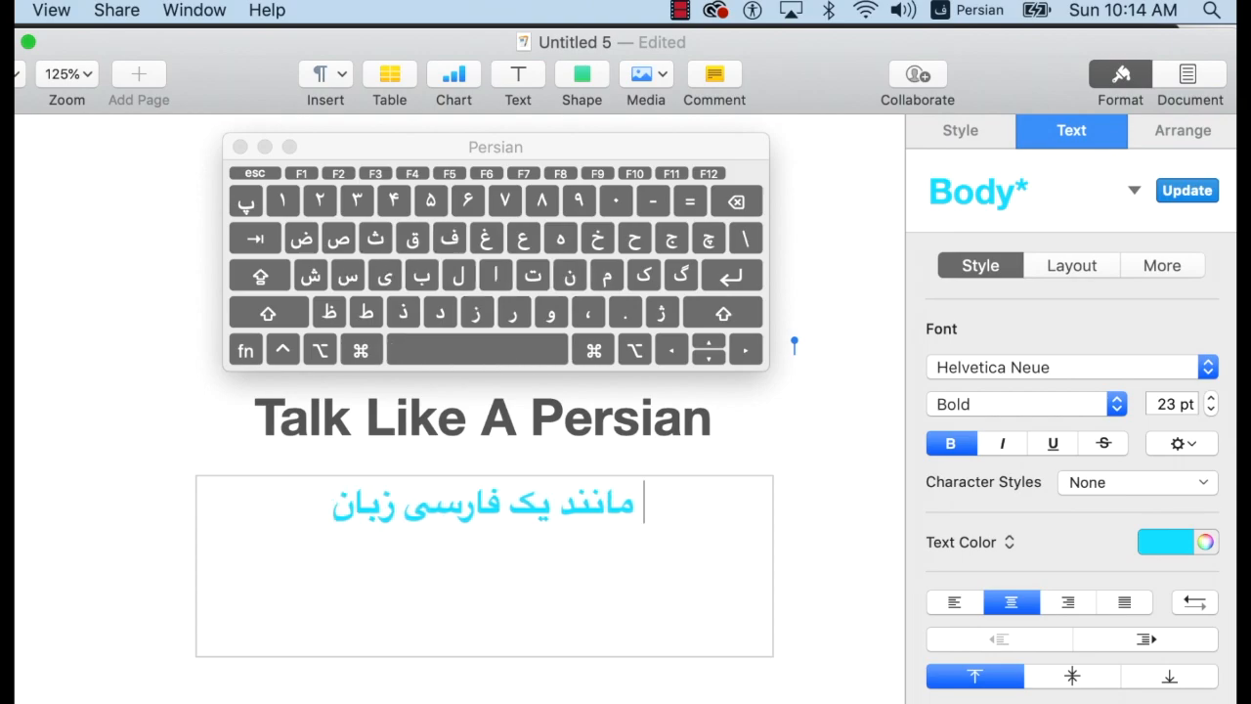
type("صحبت کنیم")
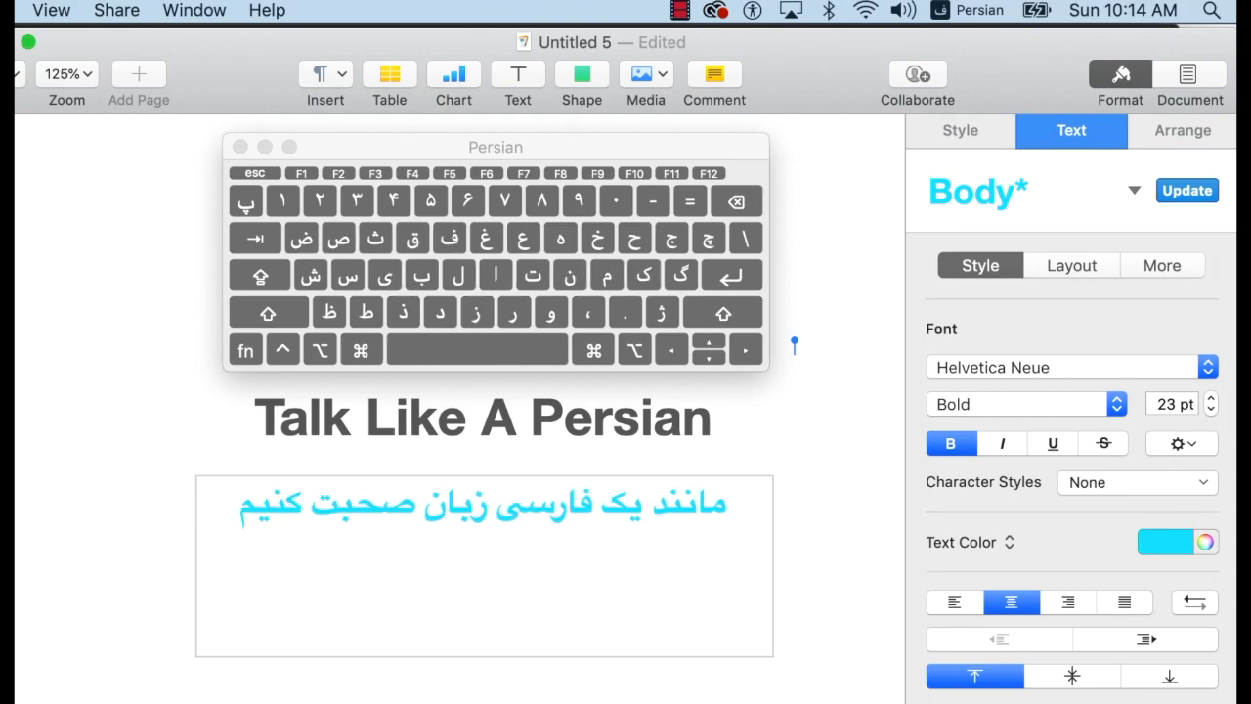